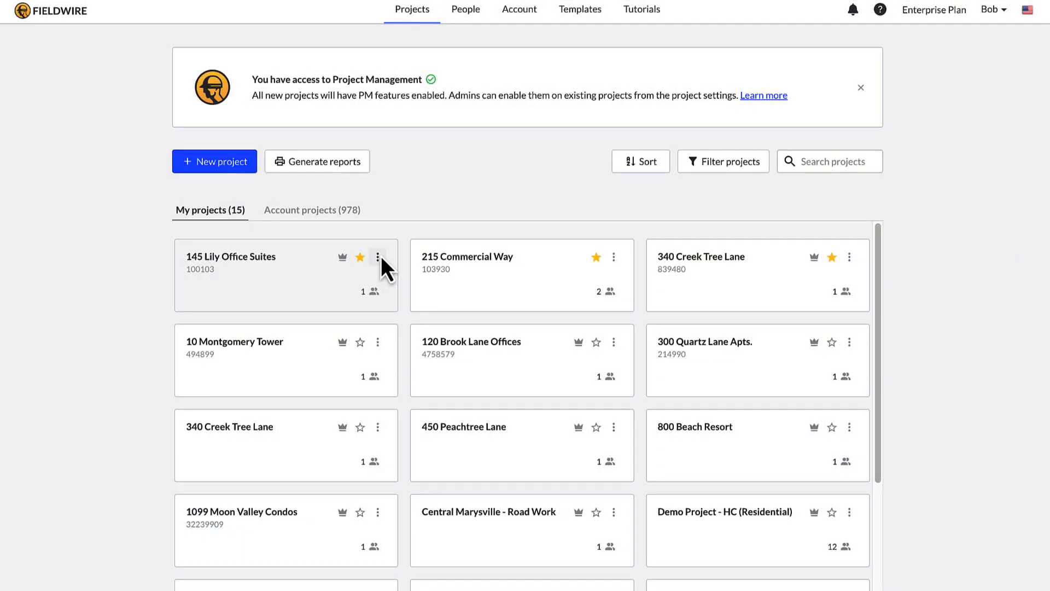
Step: From the 145 Lily Office Suites card menu, reach project settings and request enabling Project Management
left_click(378, 257)
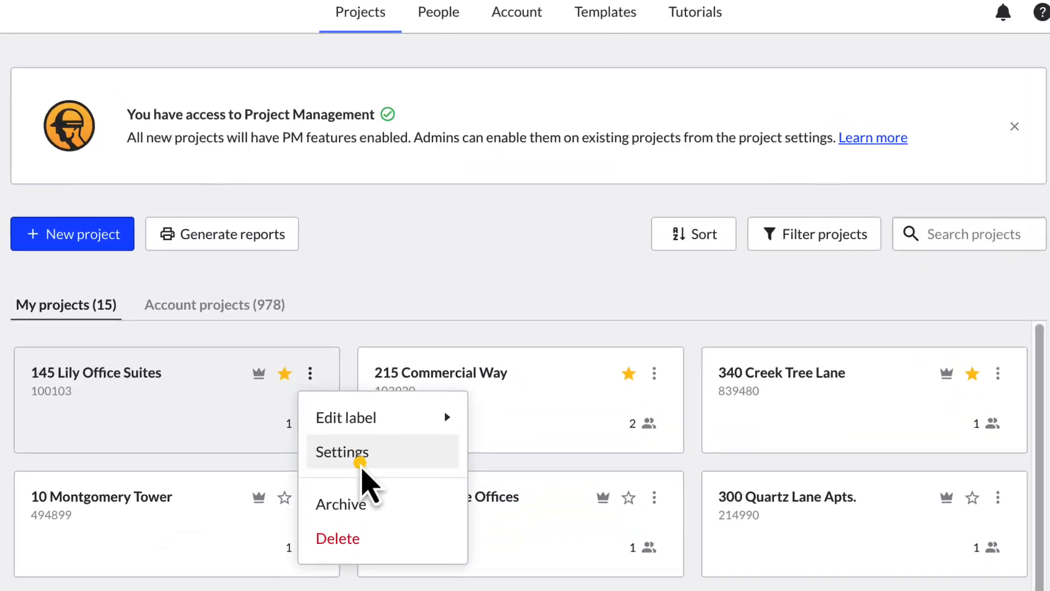
left_click(342, 453)
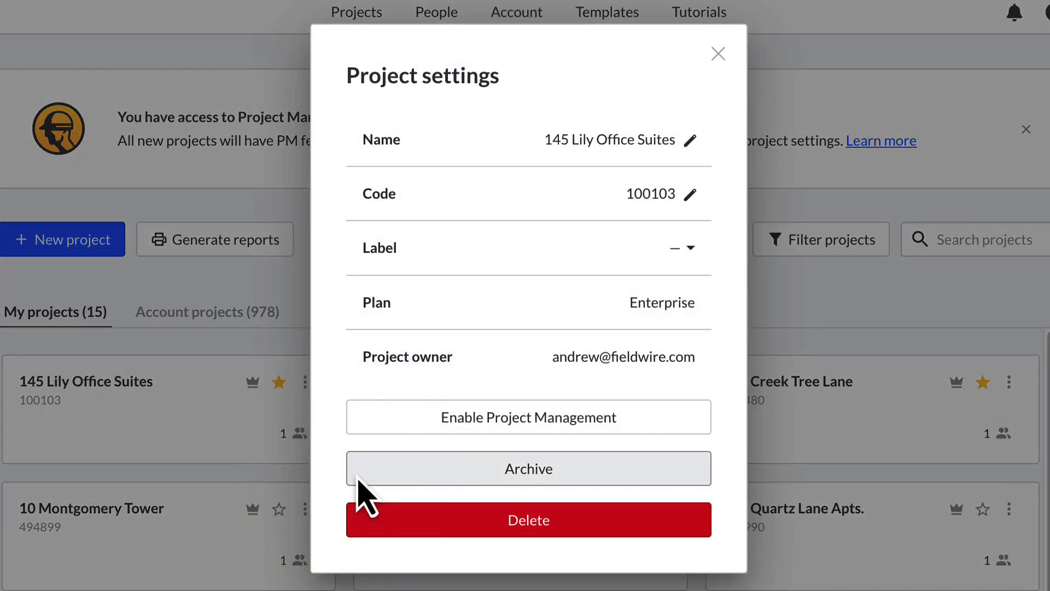
left_click(529, 417)
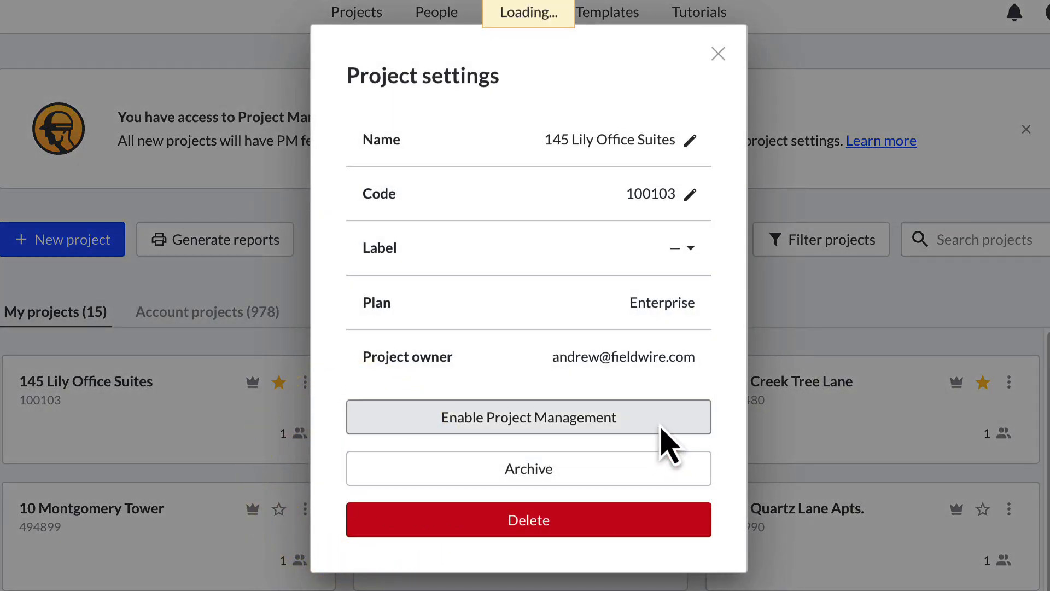
left_click(529, 418)
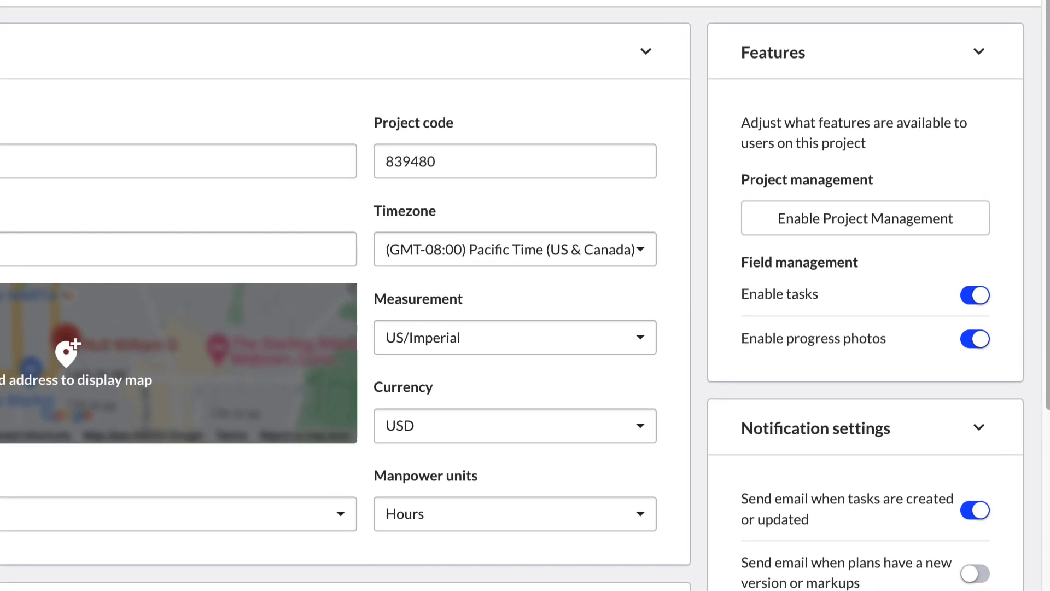
Step: Confirm enabling Project Management in the Features panel, landing in the RFIs get-started area
left_click(865, 218)
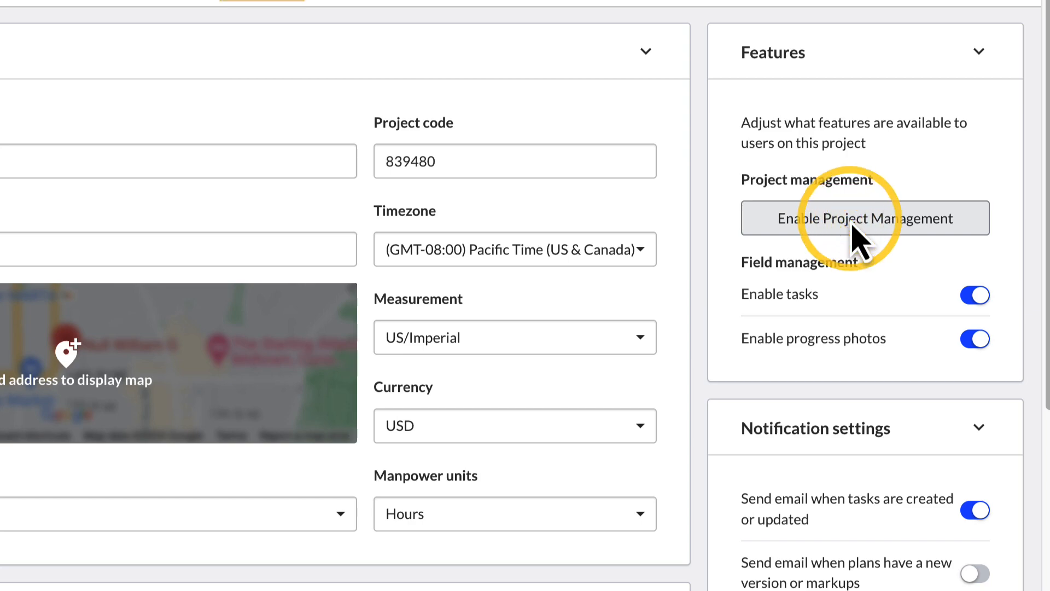
left_click(865, 218)
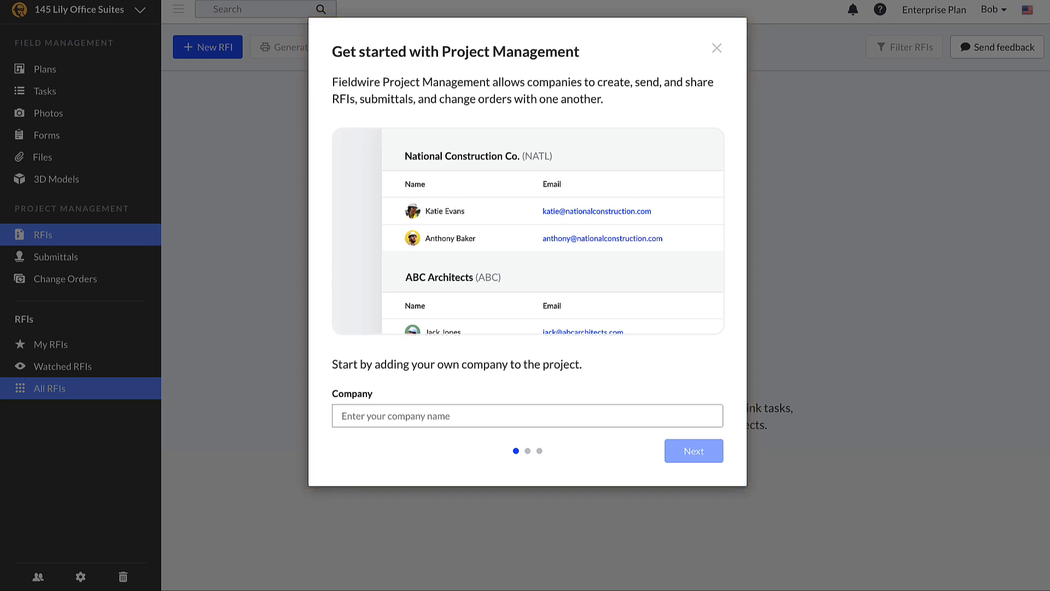
Step: Enter Construction Co as your company name and continue to the company code step
left_click(526, 416)
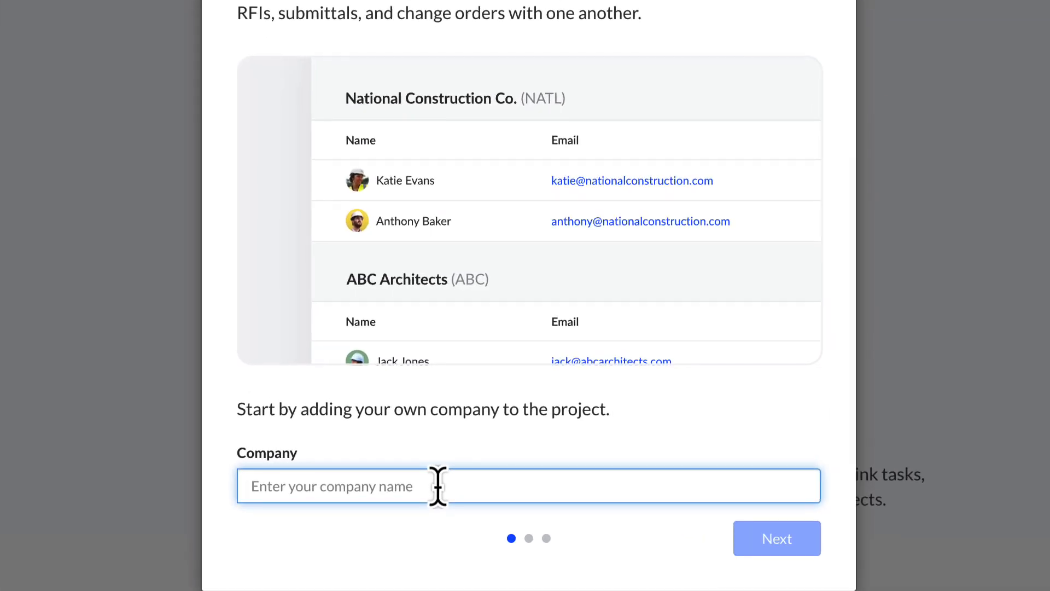
type("Construction")
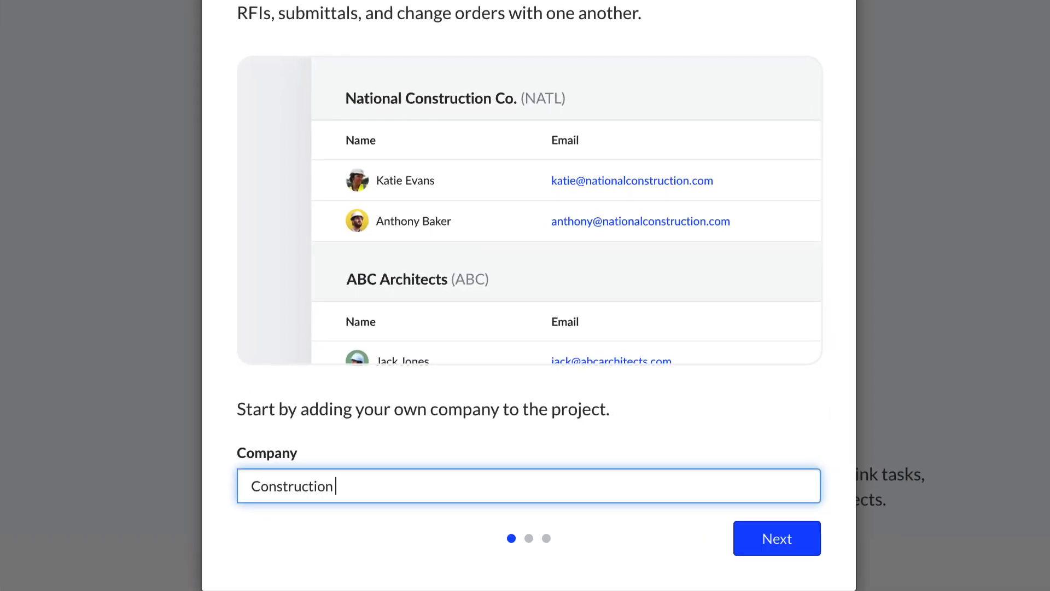
type("Co")
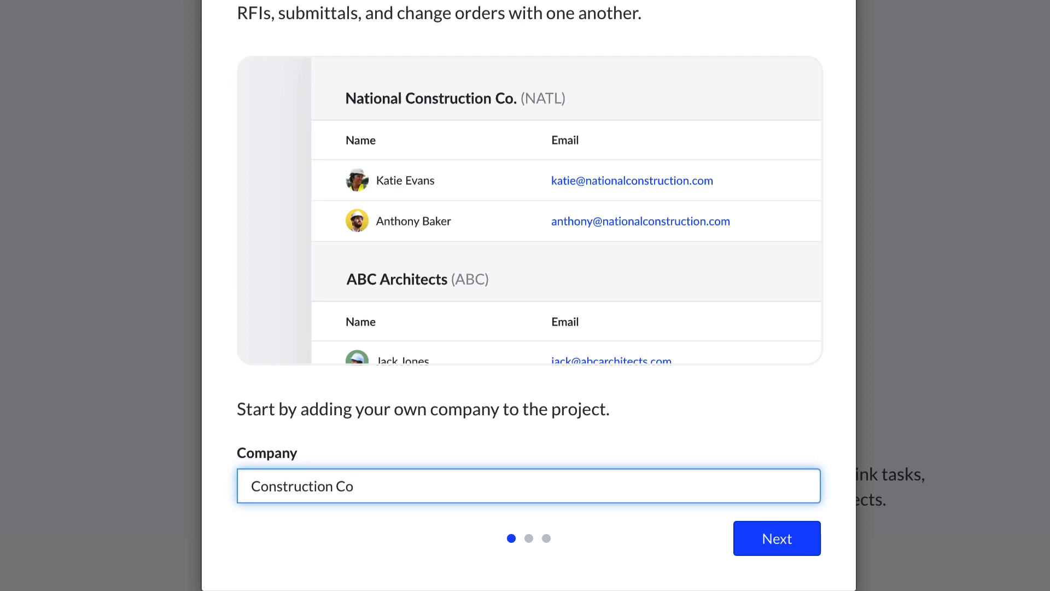
left_click(776, 538)
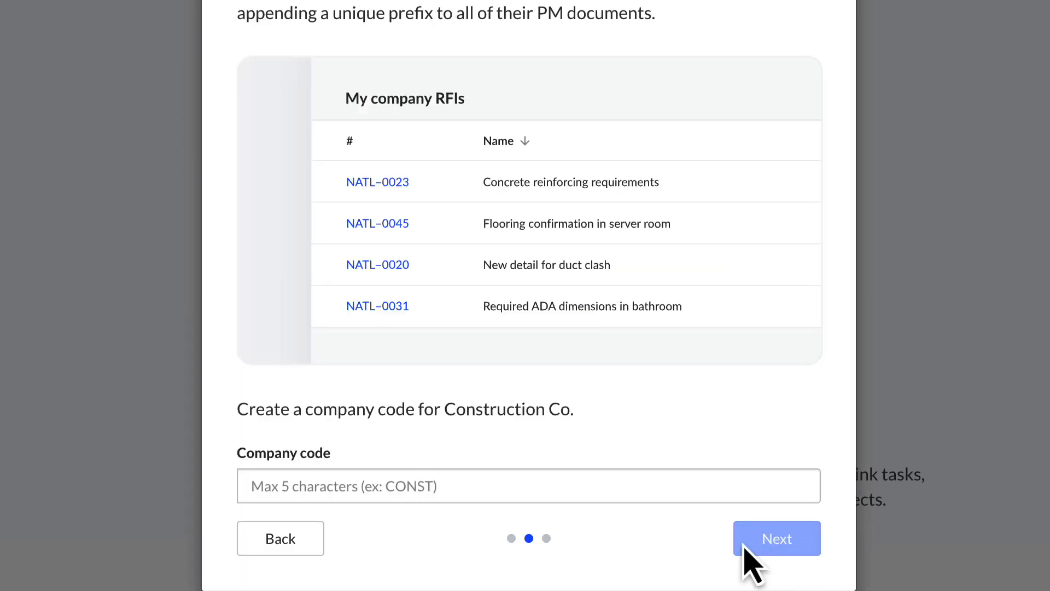
Step: Set the Construction Co company code to 02029 and finish the setup wizard
type("C")
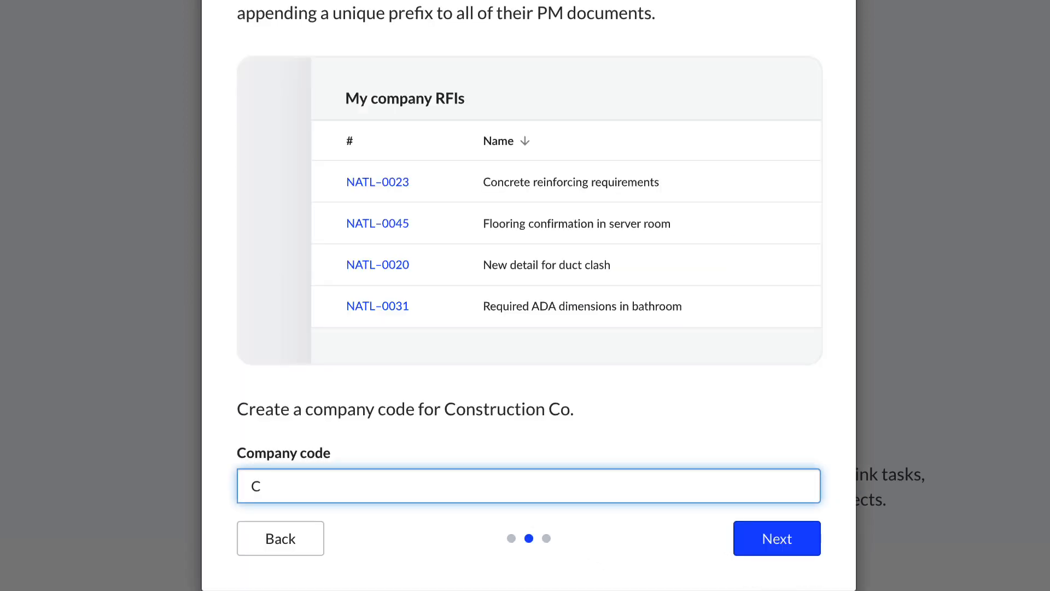
type("ONCO")
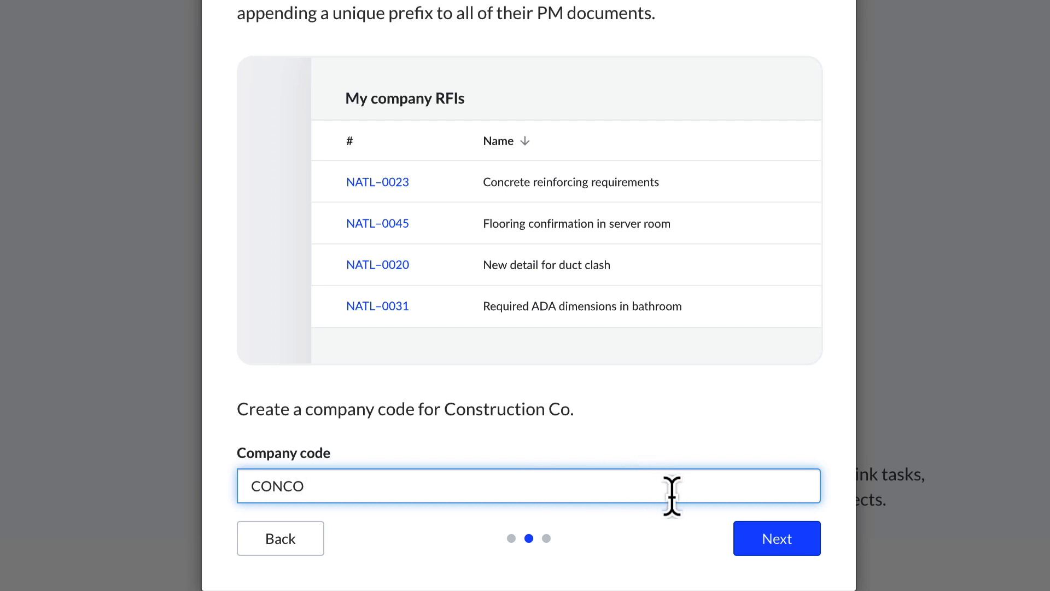
type("0")
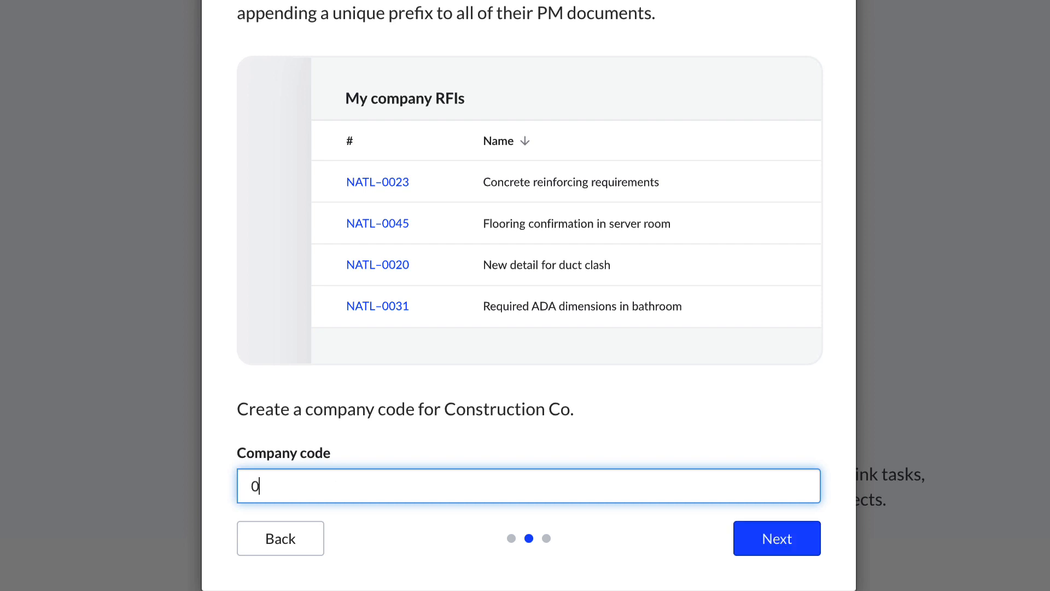
type("2029")
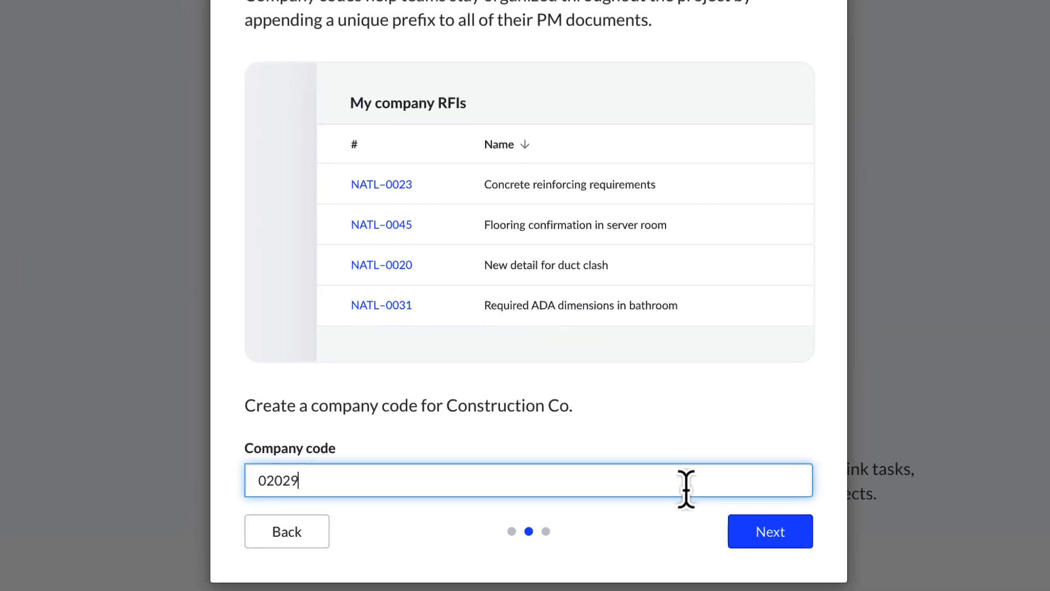
left_click(770, 532)
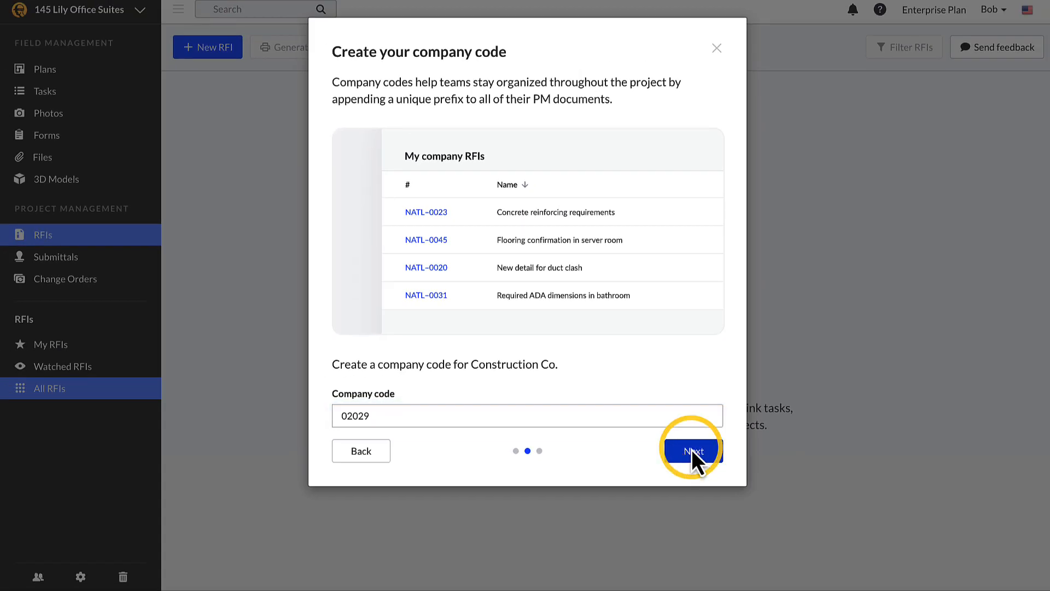
left_click(692, 450)
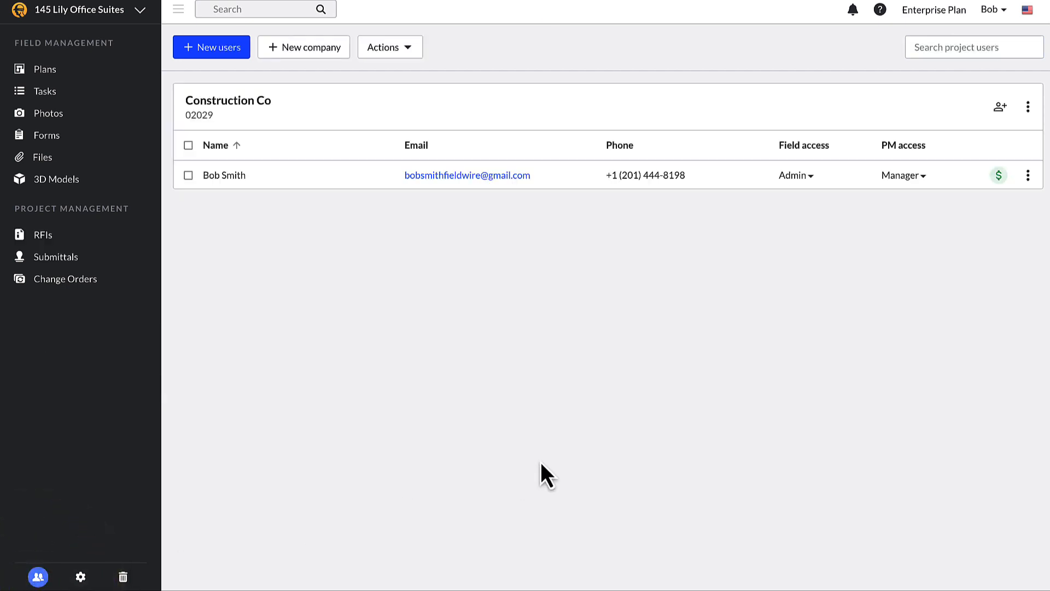
Step: Add a new company Estimating with code ESTIM to the project's company list
left_click(305, 47)
type("Estimating")
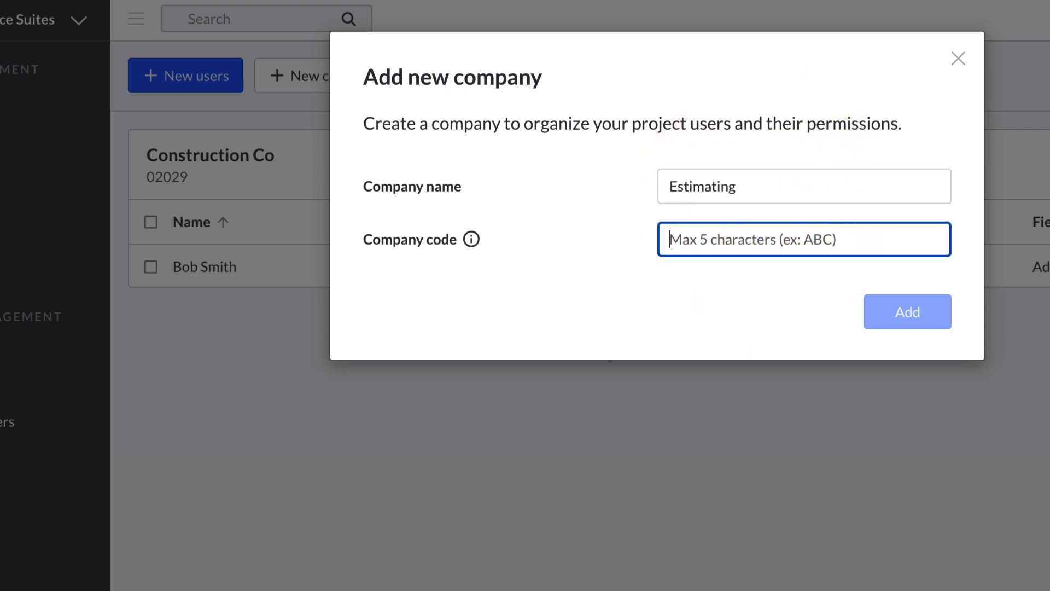
type("ESTIM")
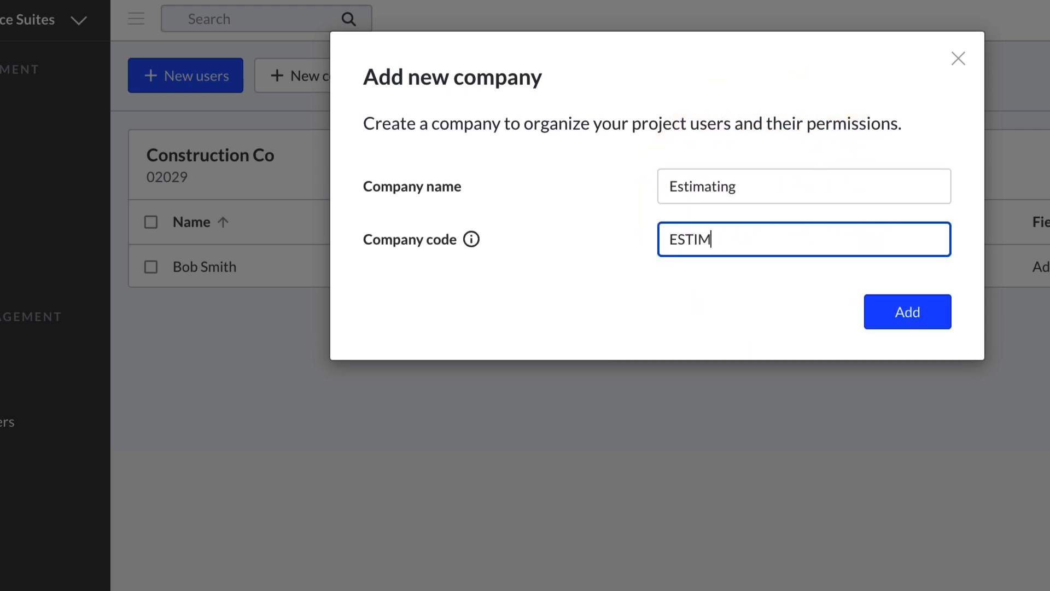
left_click(908, 311)
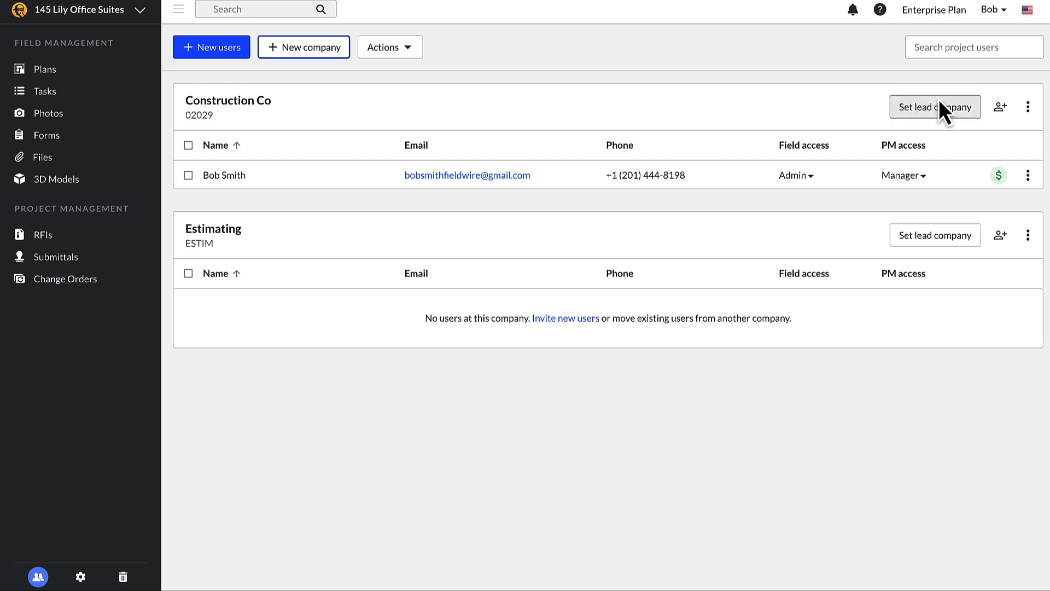
Step: Set Construction Co as the lead company and confirm it in the dialog
left_click(934, 107)
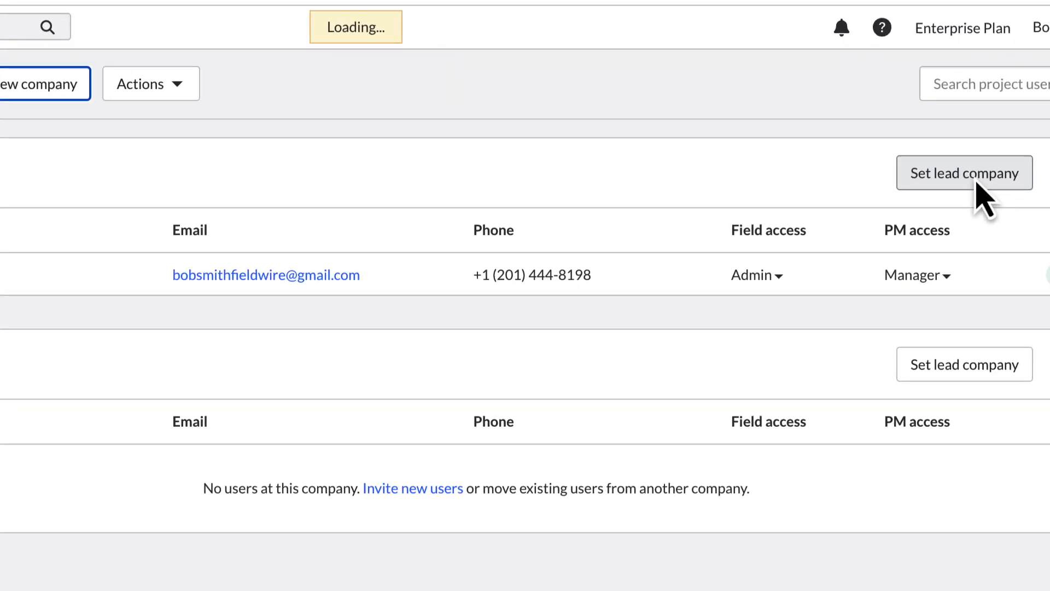
left_click(965, 173)
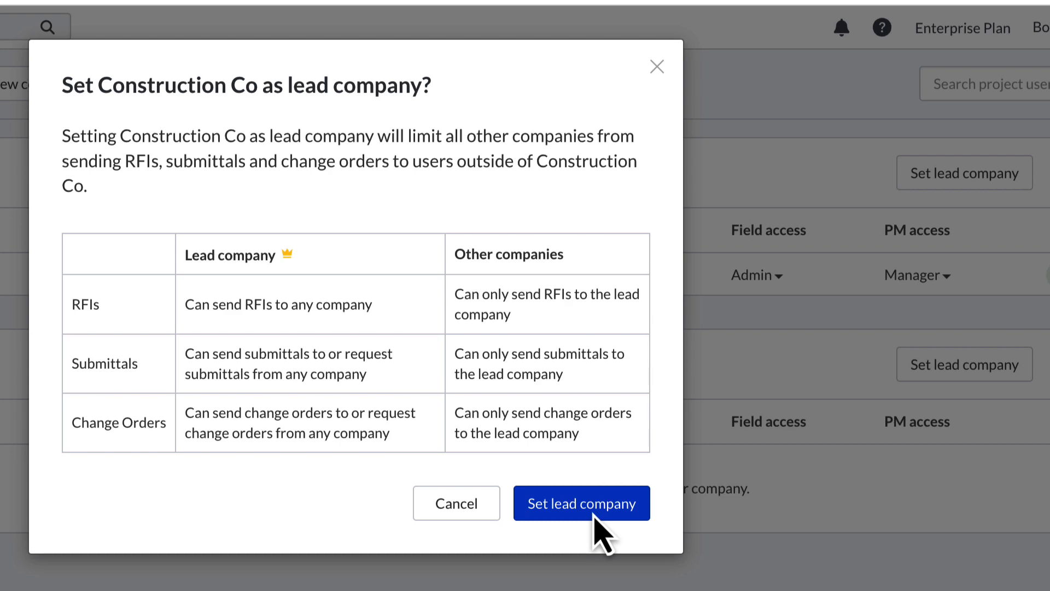
left_click(582, 503)
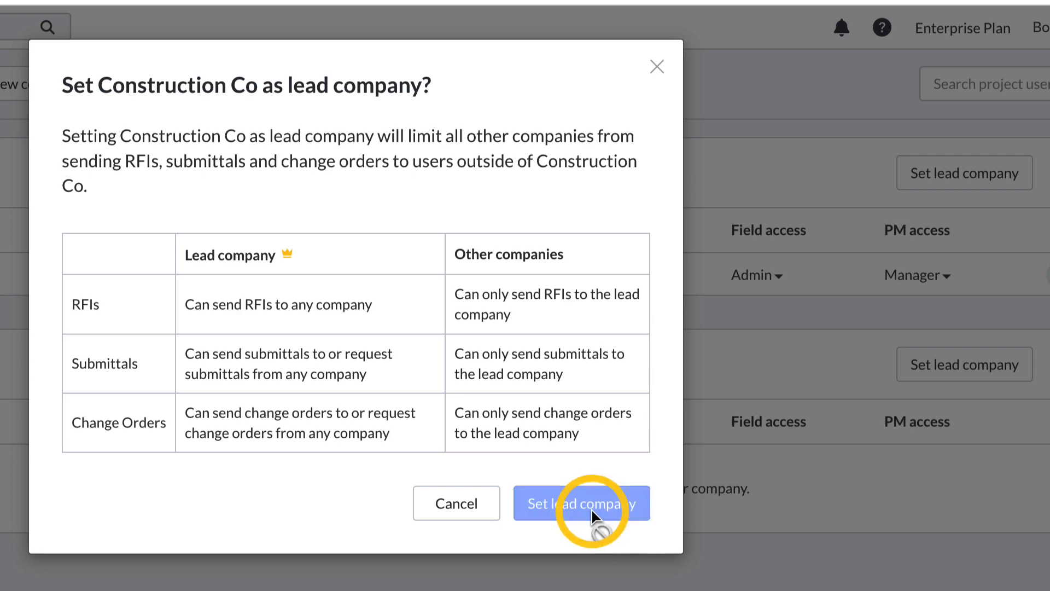
left_click(582, 503)
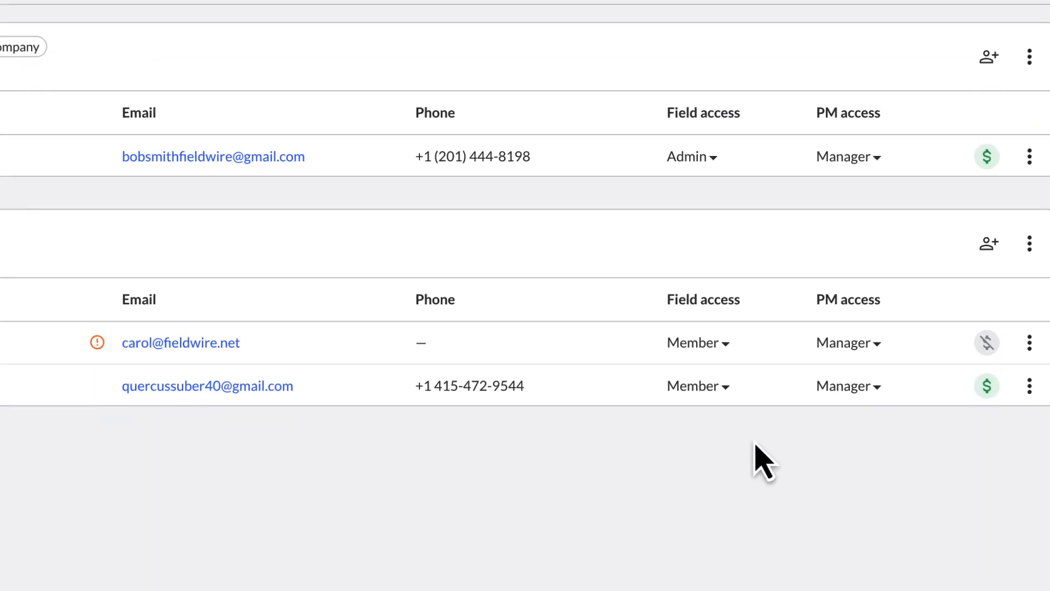
Step: Give the second Estimating user Contributor PM access, then head to the Tutorials in the Help Center
left_click(843, 385)
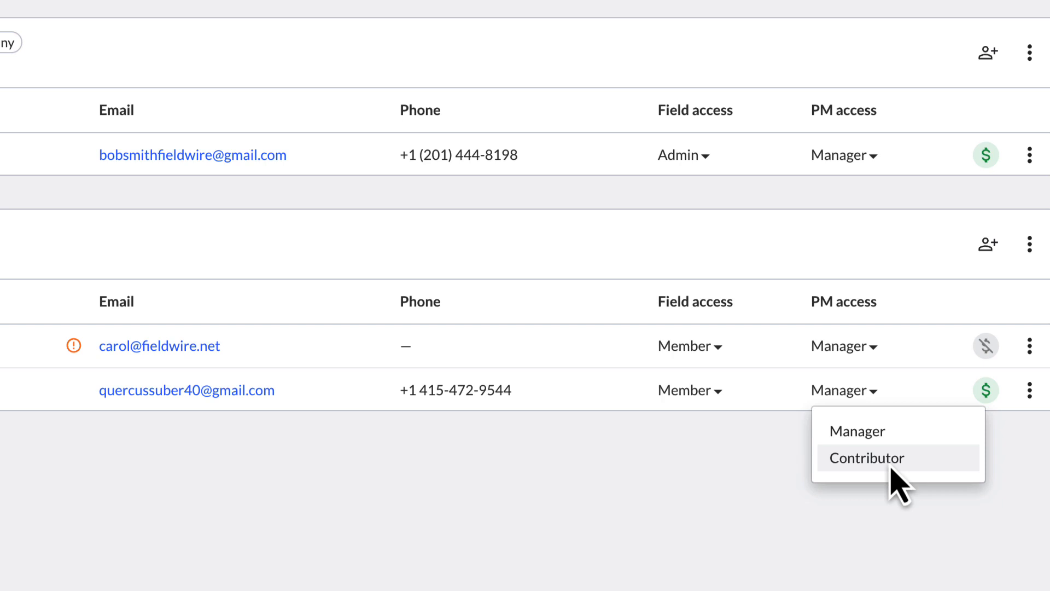
left_click(867, 458)
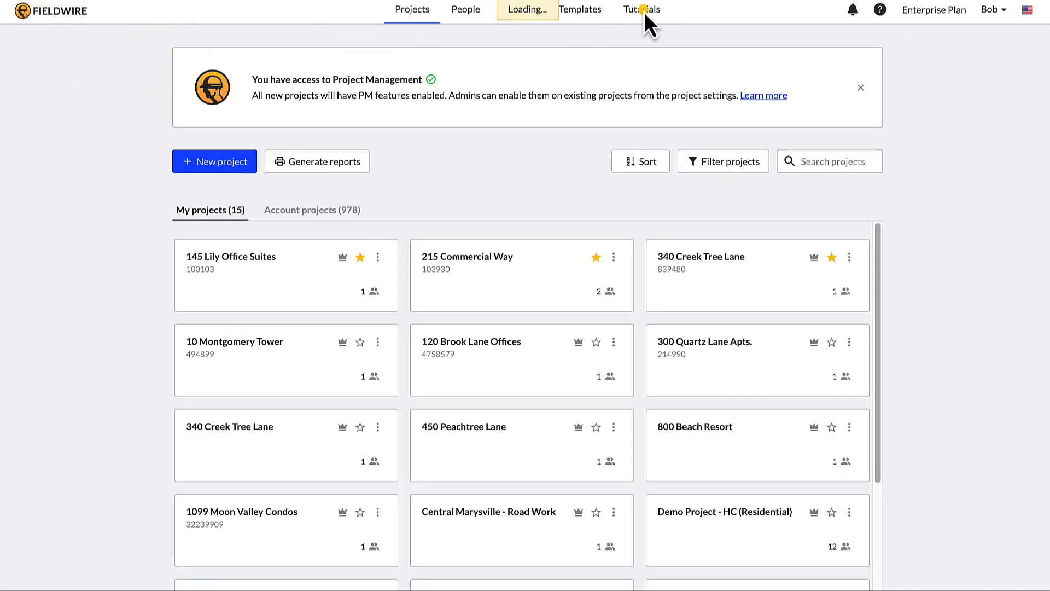
left_click(640, 9)
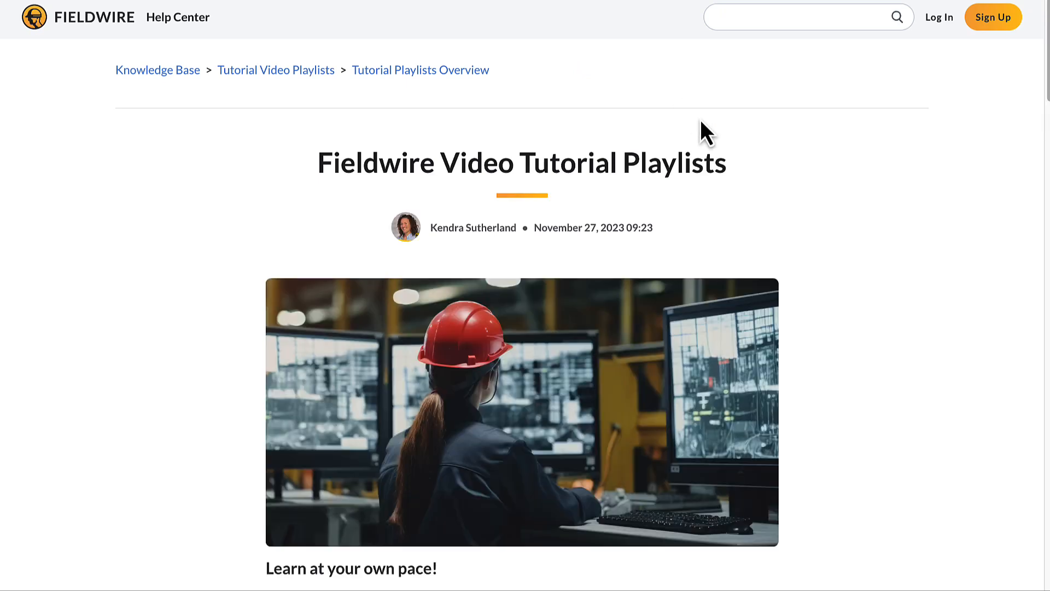